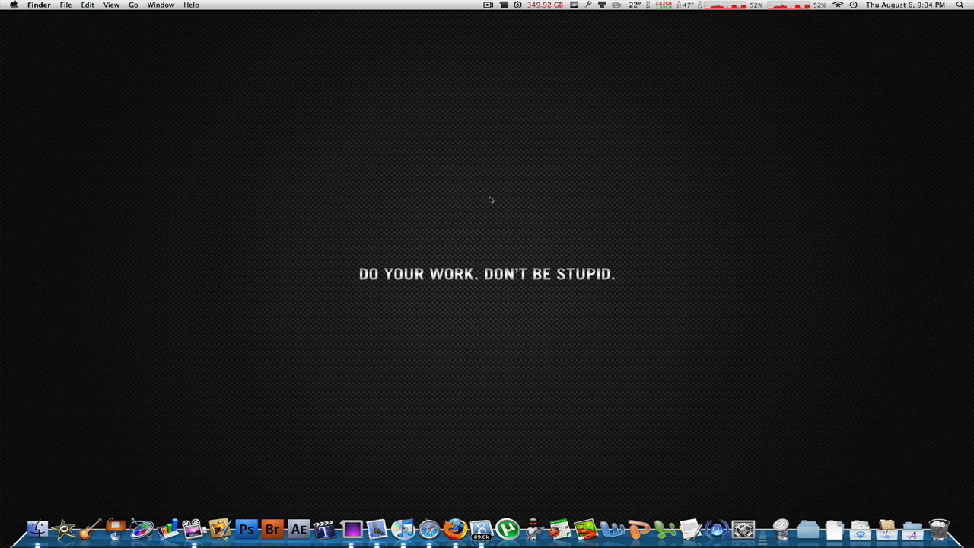
Search the system for 'bode' and launch the Bodega app from the results
{"action": "left_click", "coordinate": [959, 6]}
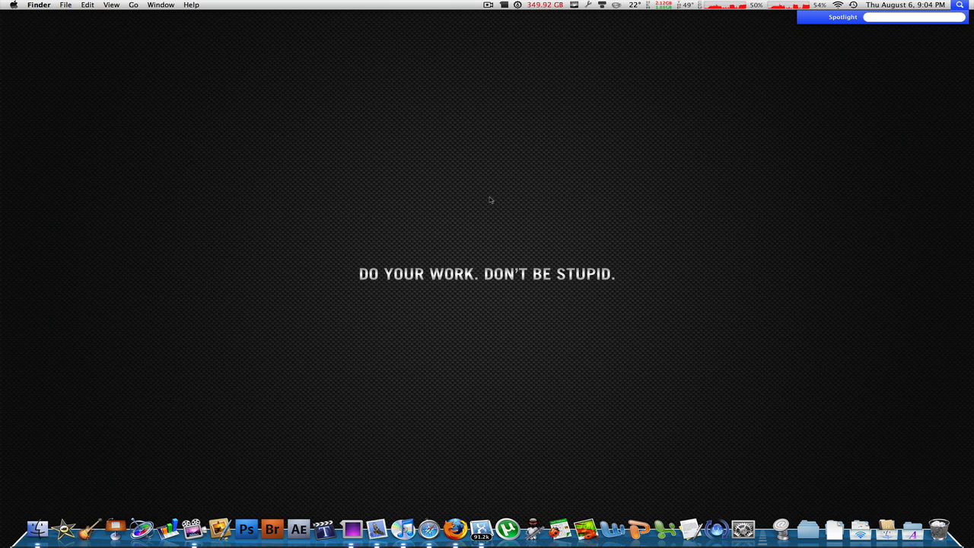
{"action": "type", "text": "bode"}
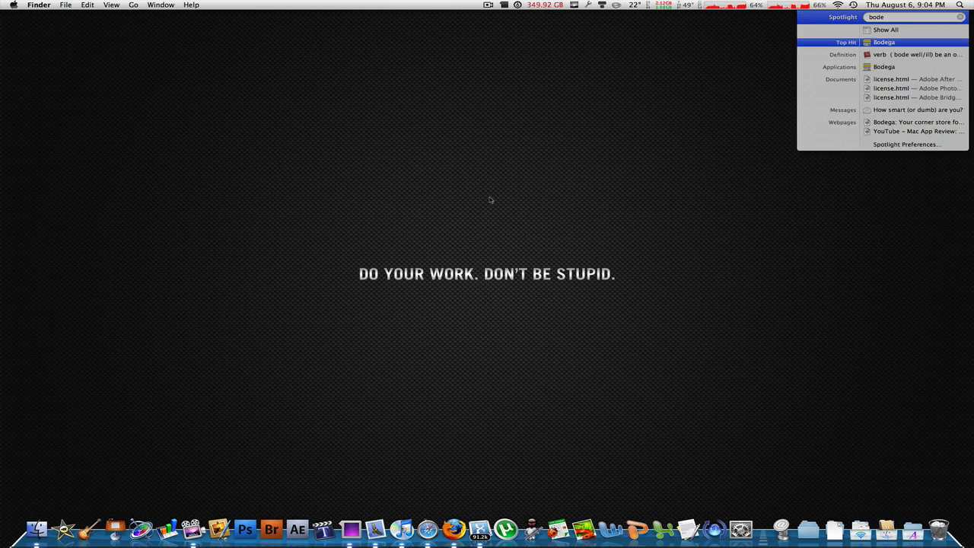
{"action": "left_click", "coordinate": [899, 43]}
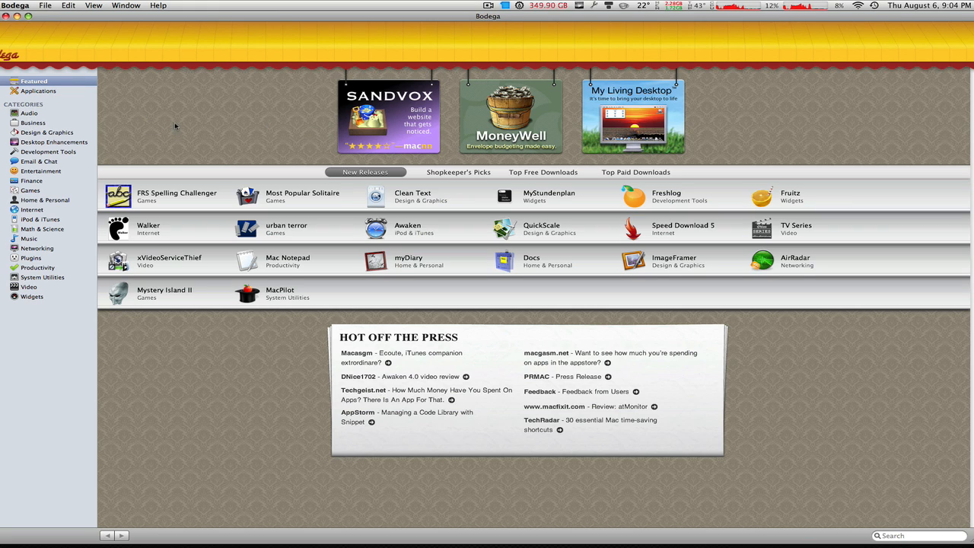
{"action": "mouse_move", "coordinate": [225, 122]}
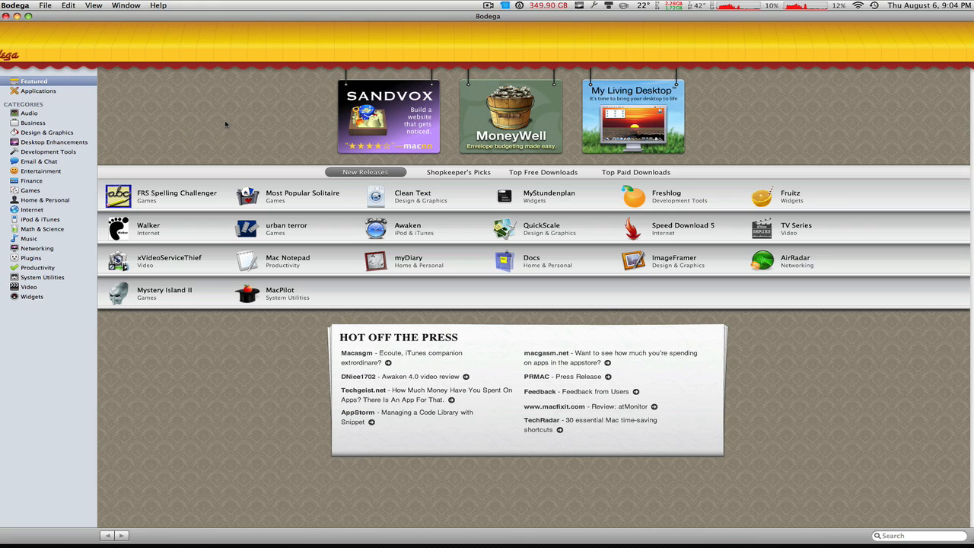
{"action": "mouse_move", "coordinate": [257, 118]}
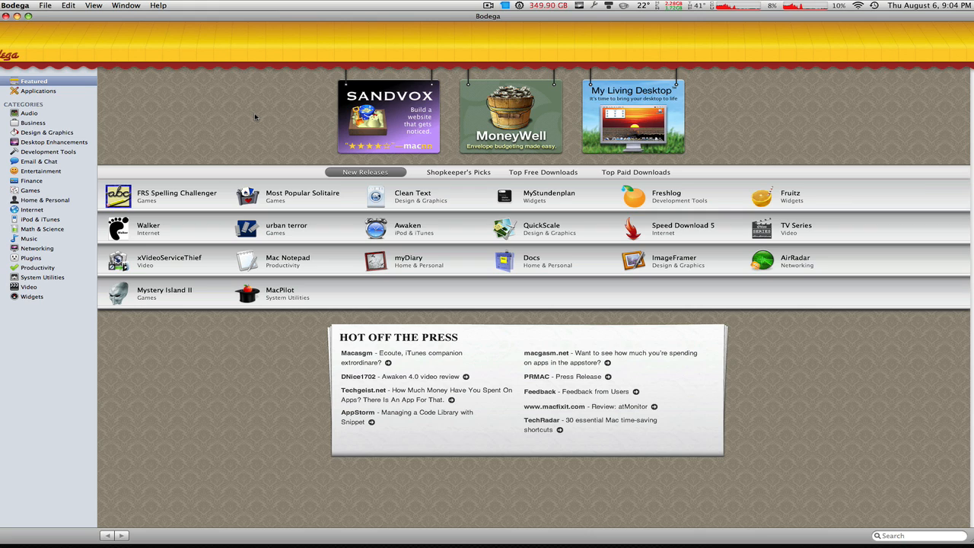
{"action": "mouse_move", "coordinate": [160, 201]}
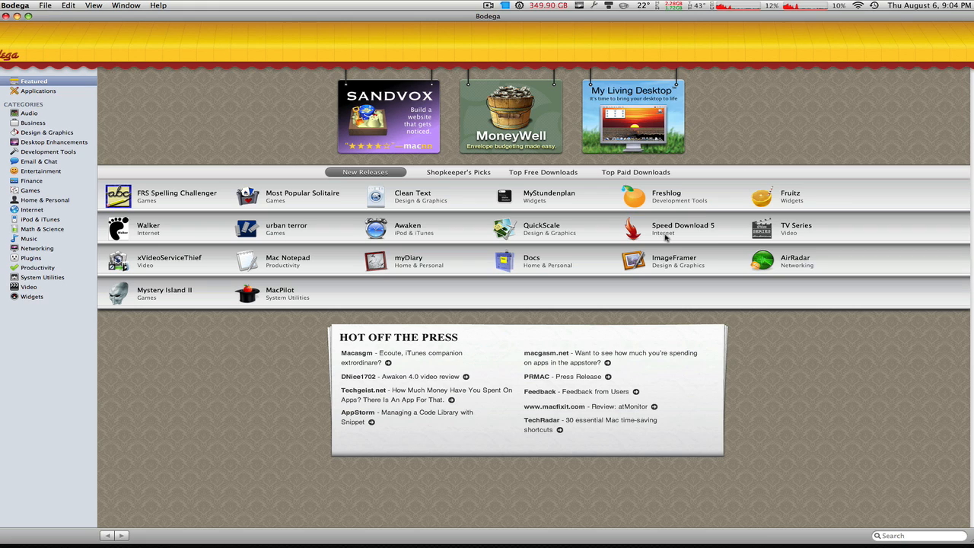
{"action": "mouse_move", "coordinate": [466, 176]}
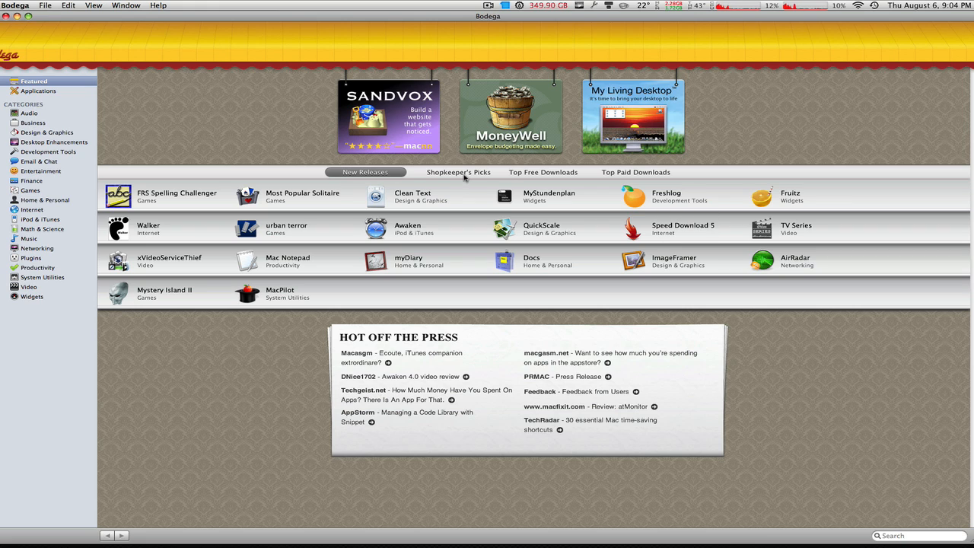
{"action": "mouse_move", "coordinate": [622, 175]}
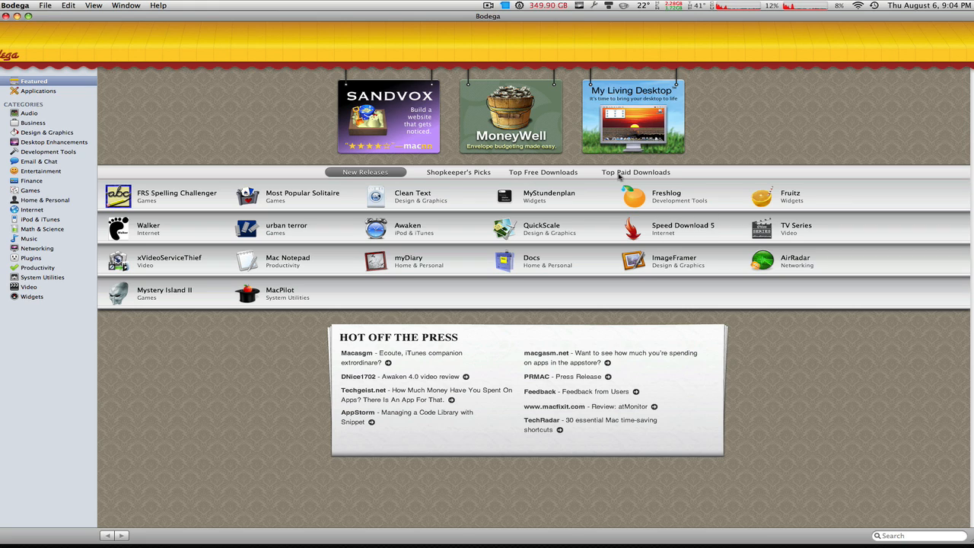
{"action": "mouse_move", "coordinate": [270, 143]}
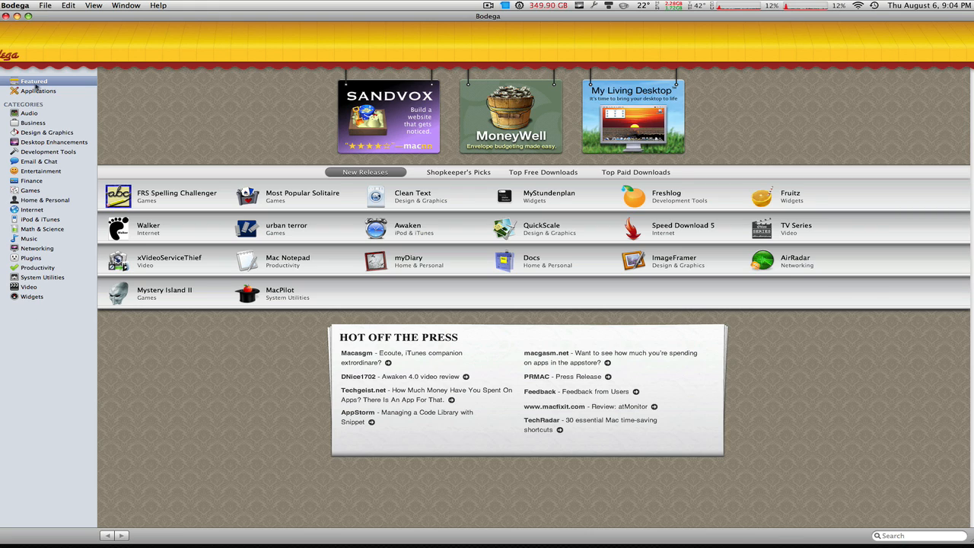
Show the Audio category shelf with apps like Beatler, Max and Sound Studio
{"action": "left_click", "coordinate": [30, 113]}
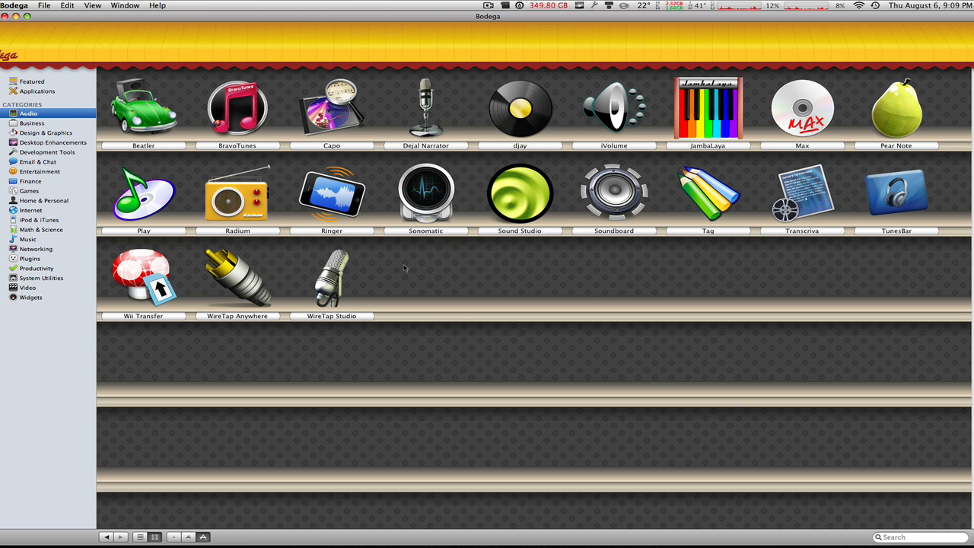
{"action": "mouse_move", "coordinate": [143, 107]}
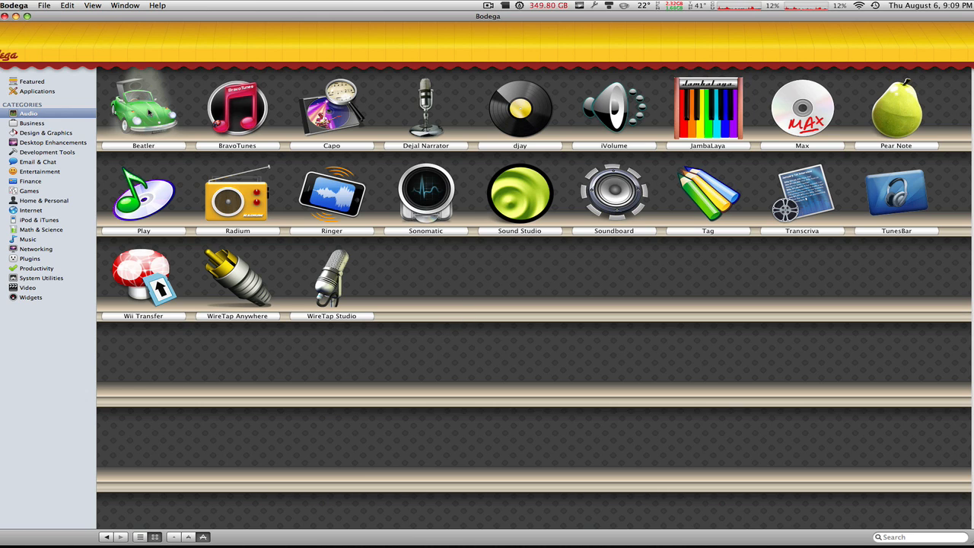
{"action": "mouse_move", "coordinate": [195, 183]}
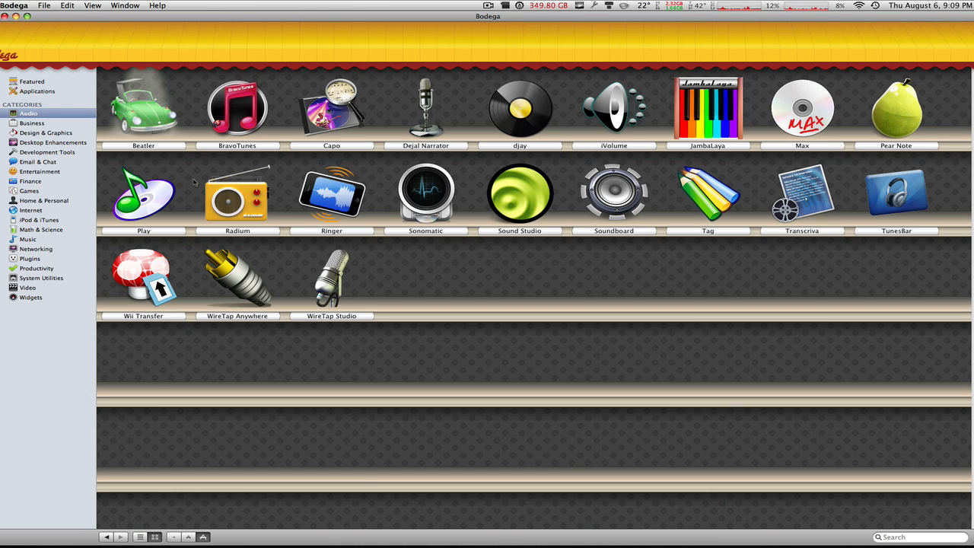
{"action": "mouse_move", "coordinate": [180, 180]}
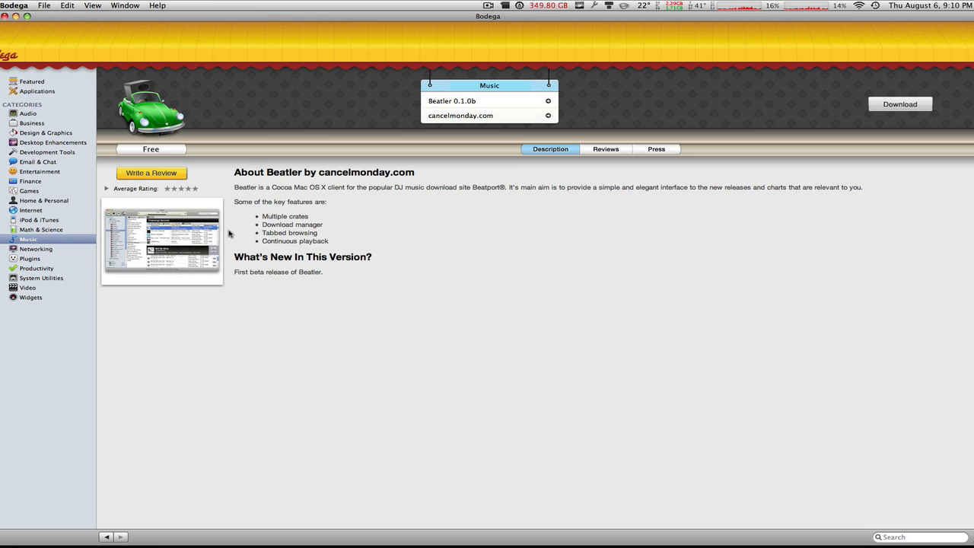
{"action": "mouse_move", "coordinate": [161, 240]}
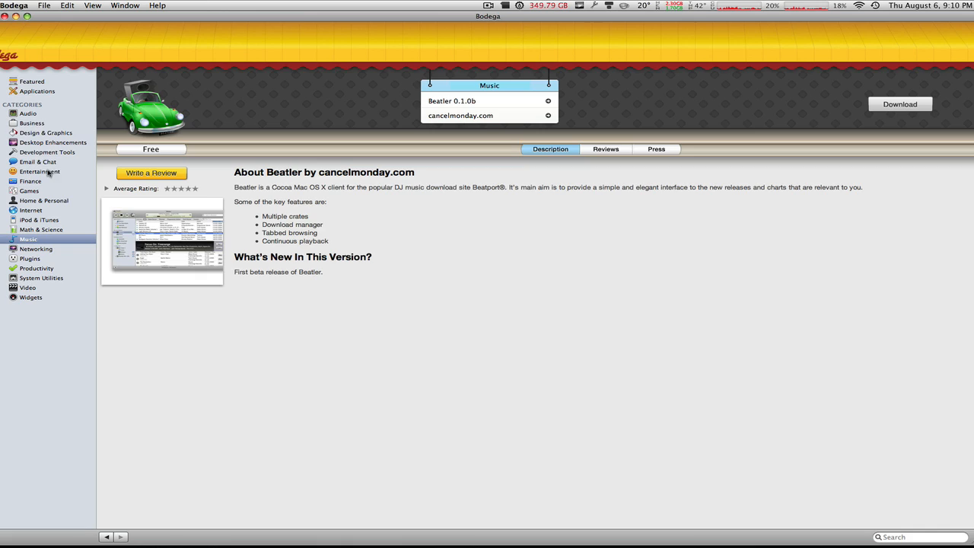
Show the Design & Graphics category shelf with apps like Pixelmator
{"action": "left_click", "coordinate": [47, 132]}
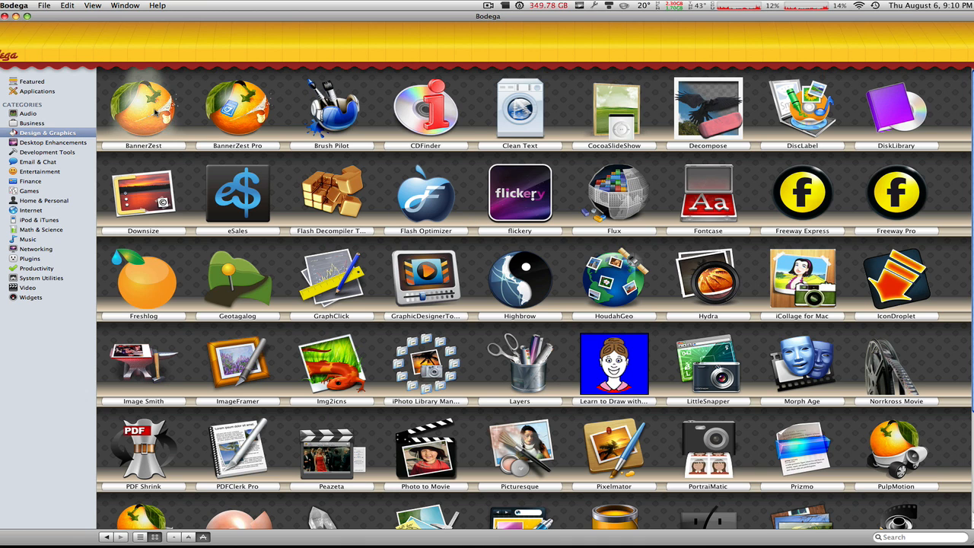
View BannerZest's info page by Aquafadas, then return to the Audio shelf
{"action": "left_click", "coordinate": [143, 110]}
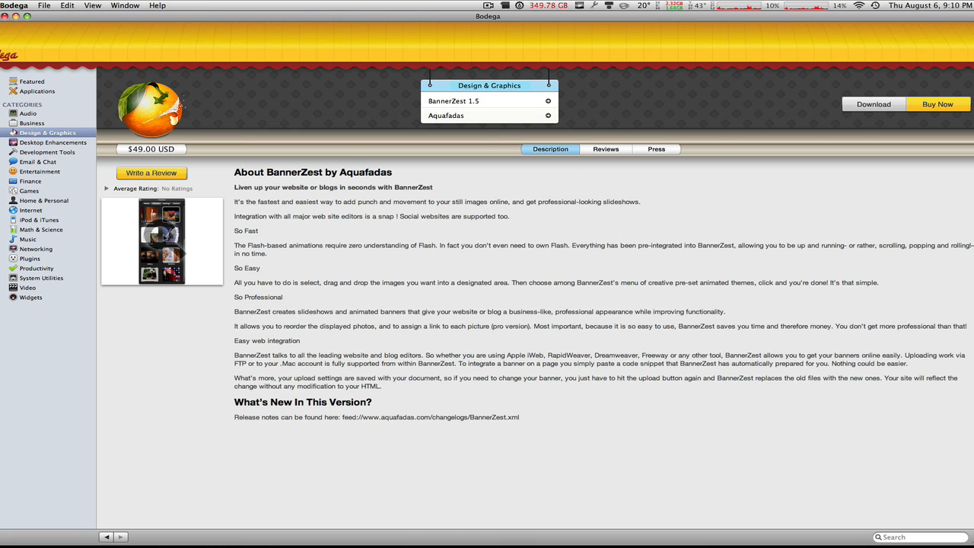
{"action": "mouse_move", "coordinate": [332, 267]}
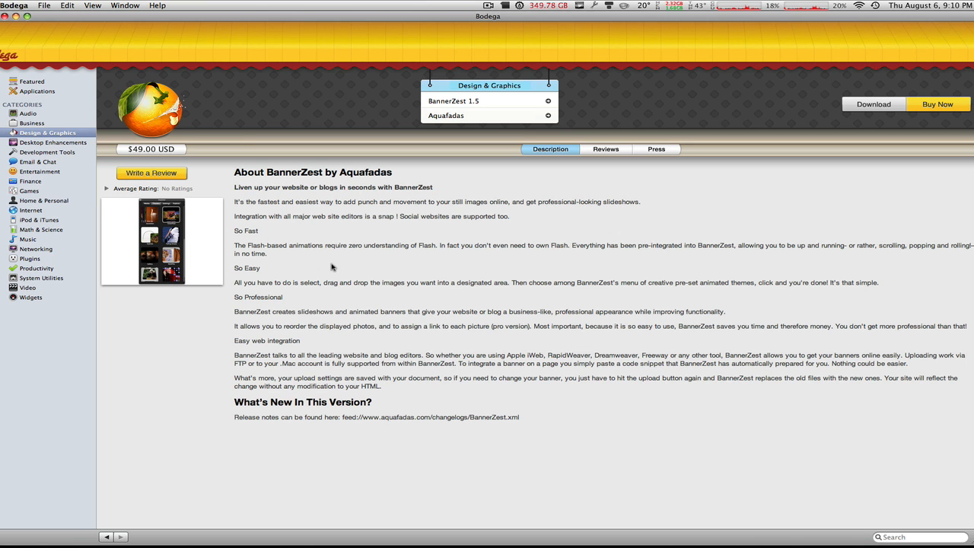
{"action": "left_click", "coordinate": [29, 113]}
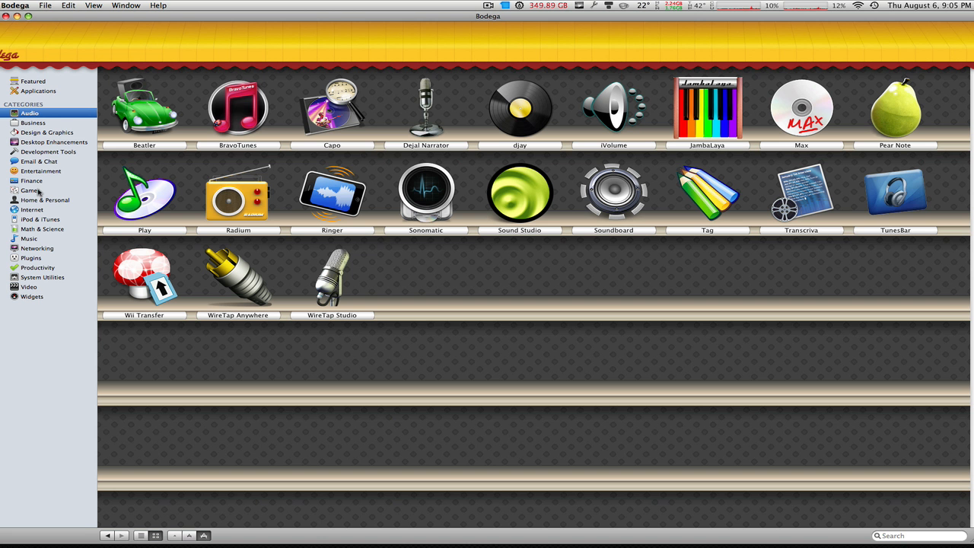
Browse the Entertainment shelf, then the Games and Desktop Enhancements shelves
{"action": "left_click", "coordinate": [43, 170]}
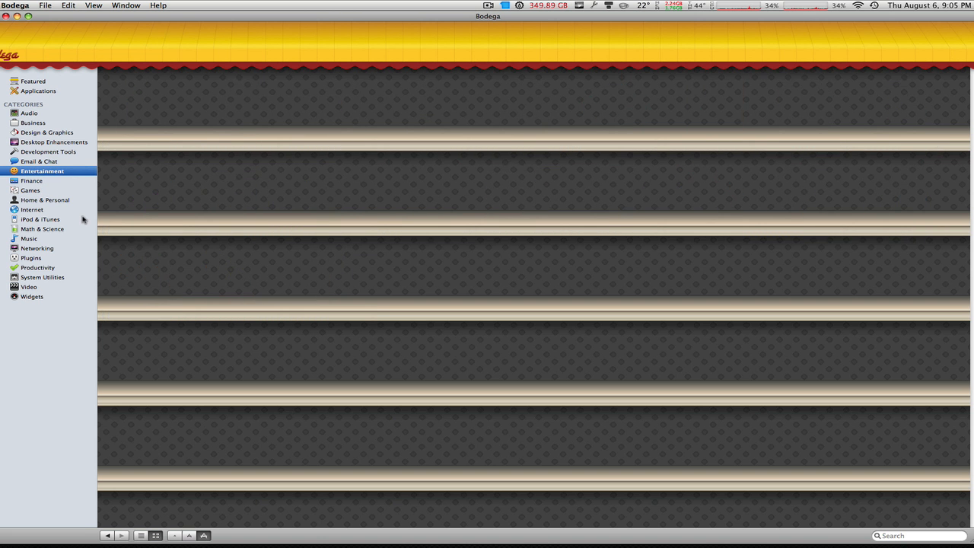
{"action": "left_click", "coordinate": [43, 171]}
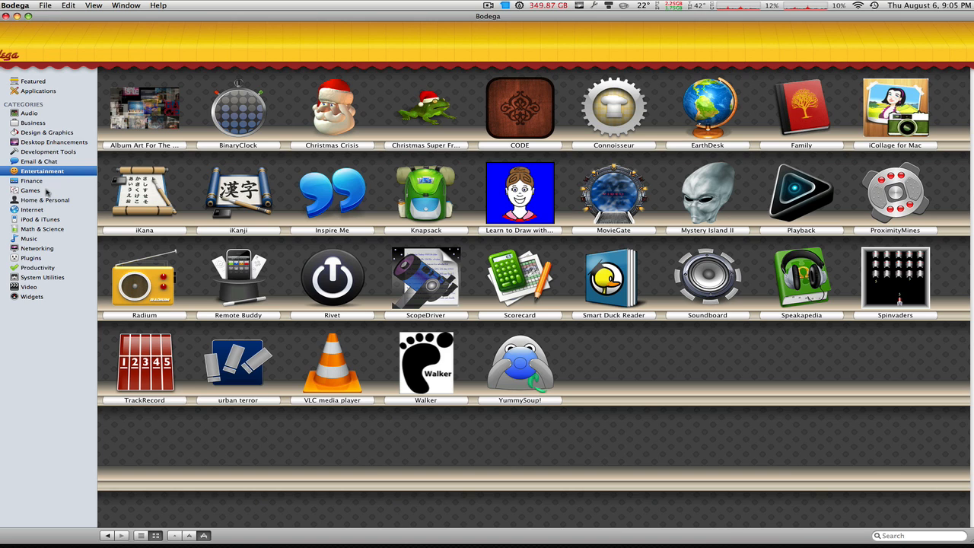
{"action": "left_click", "coordinate": [32, 191]}
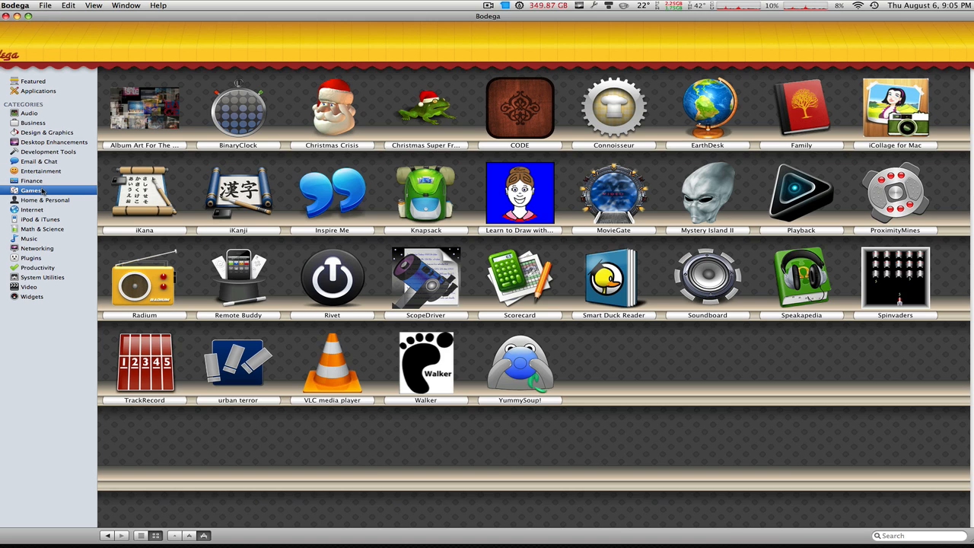
{"action": "left_click", "coordinate": [53, 143]}
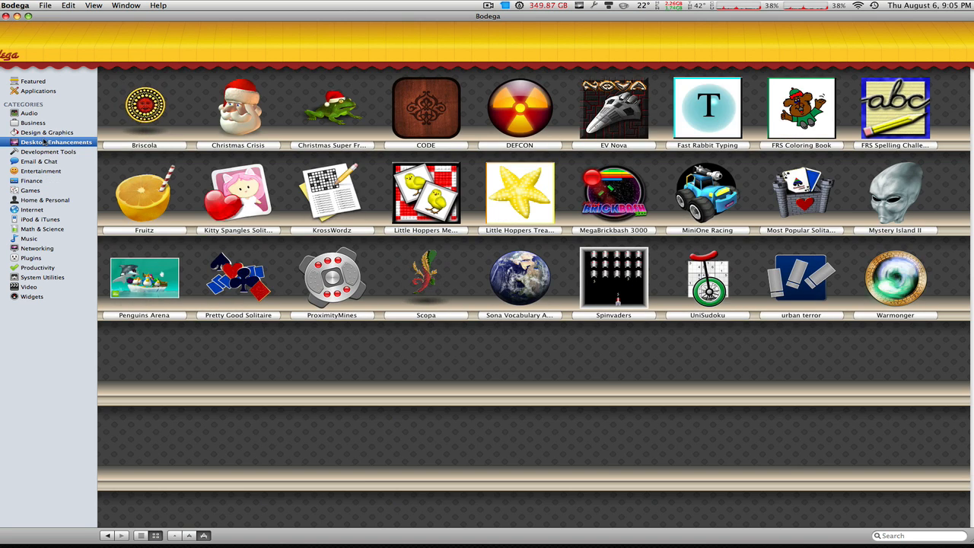
Show the Design & Graphics shelf and scroll to its last row (Snapshot, QuickScale, SuperDocker)
{"action": "left_click", "coordinate": [49, 130]}
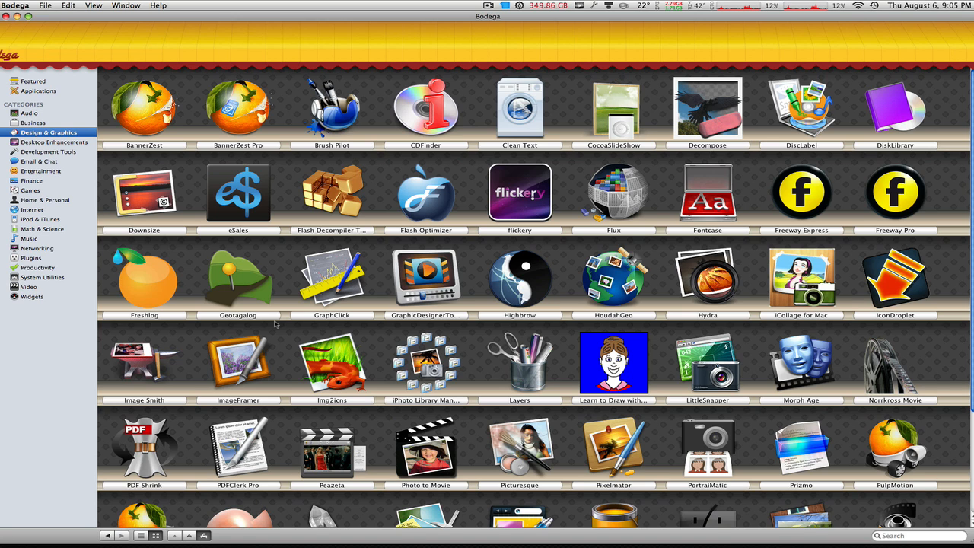
{"action": "scroll", "scroll_direction": "down", "scroll_amount": 3}
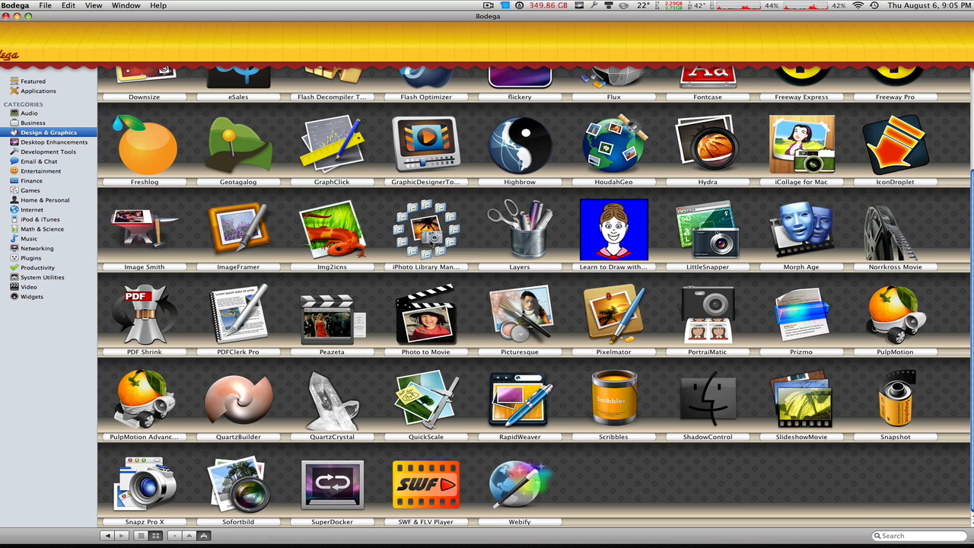